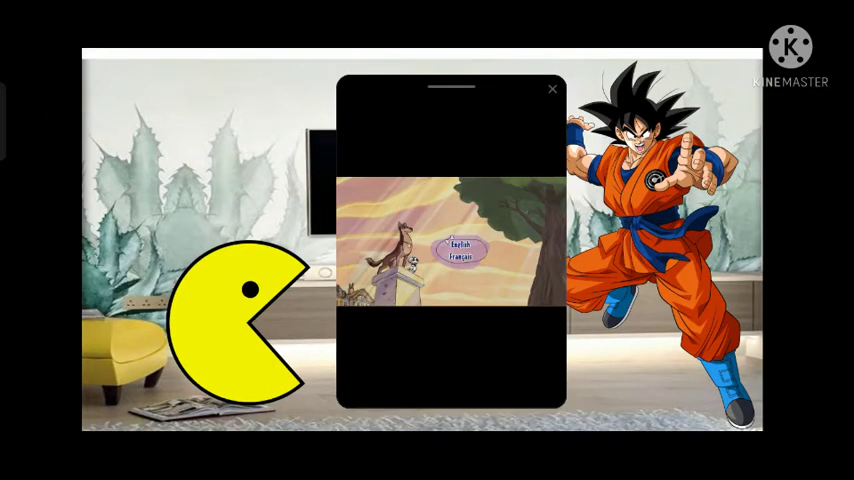
- Reveal the playback controls (title "Opening (_VO, 2002)", pause, seek bar) over the DVD warning screen
{"action": "left_click", "coordinate": [460, 244]}
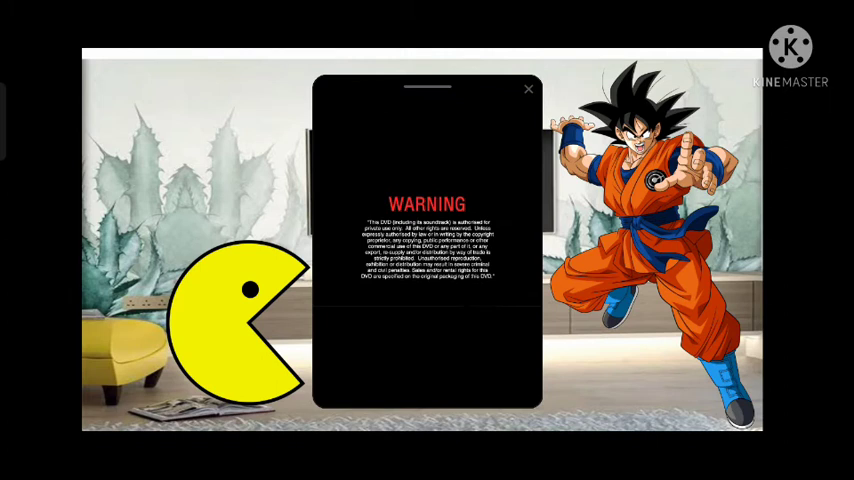
{"action": "left_click", "coordinate": [428, 250]}
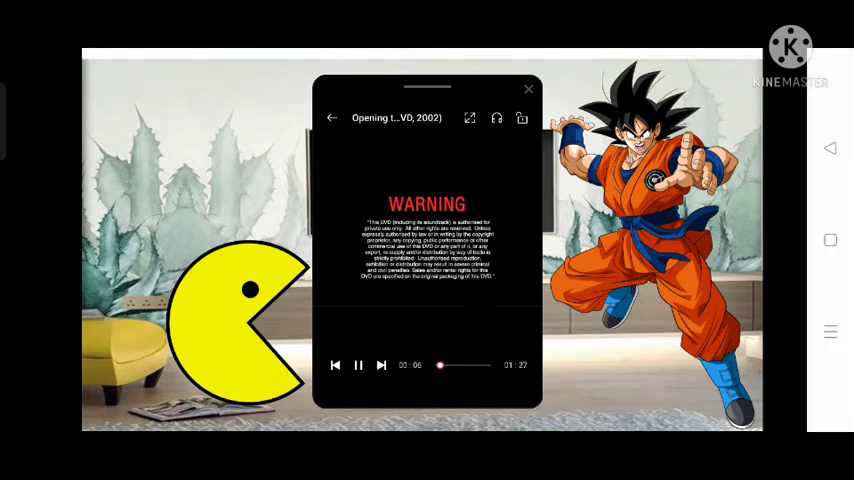